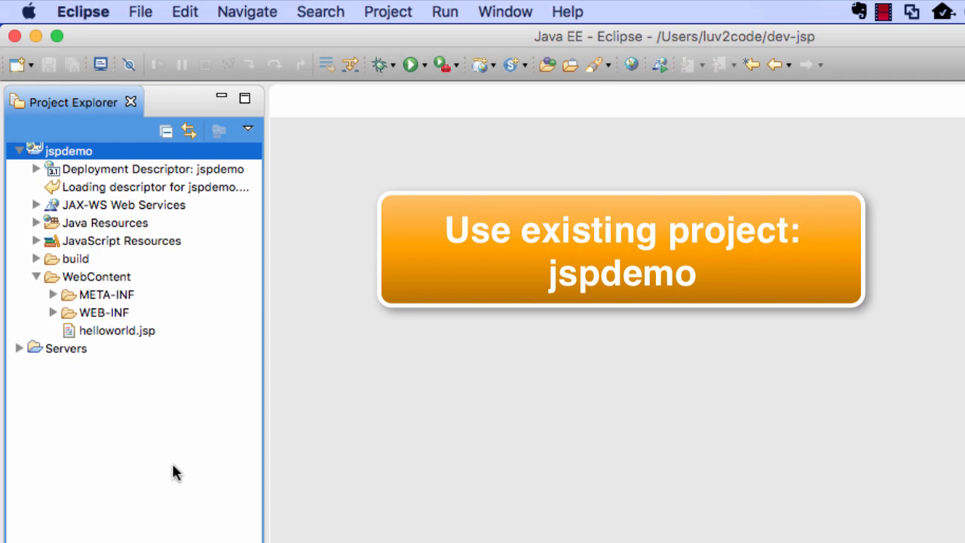
- Begin a new plain file in jspdemo's WebContent folder and name it expression-test.jsp
left_click(96, 278)
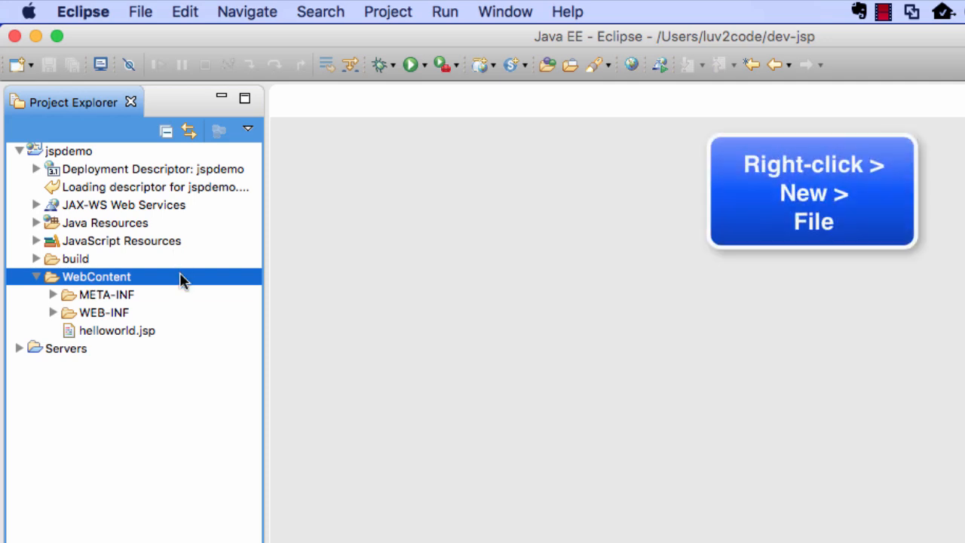
right_click(97, 275)
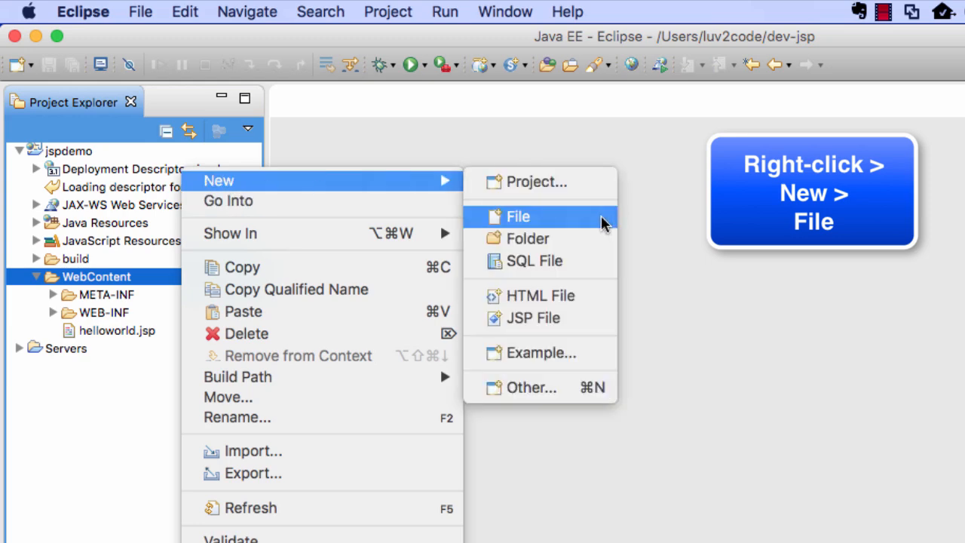
left_click(519, 217)
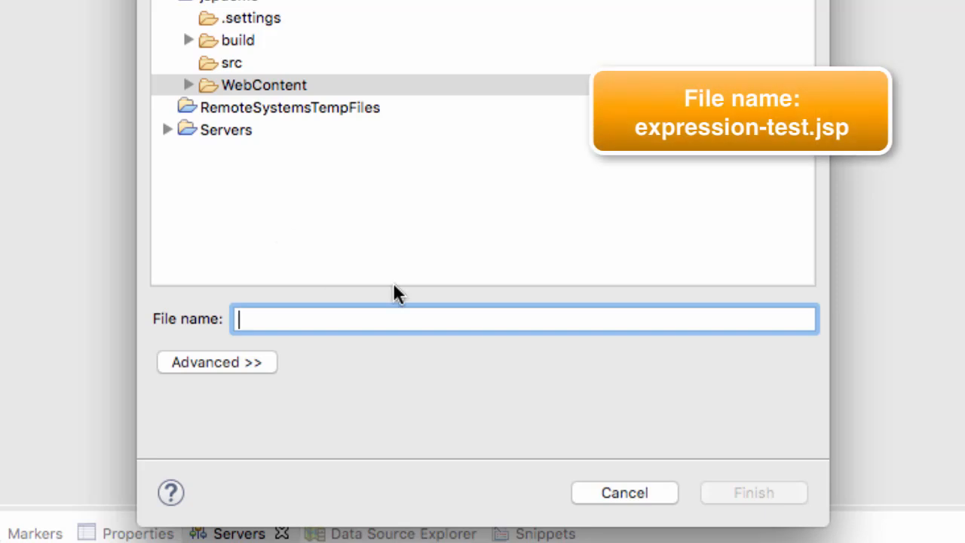
type("express")
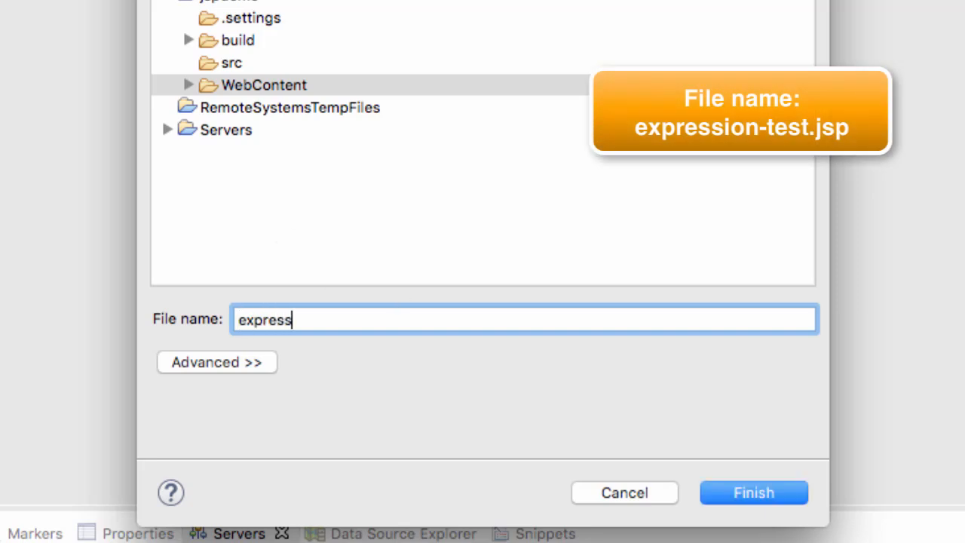
type("ion-test.jsp")
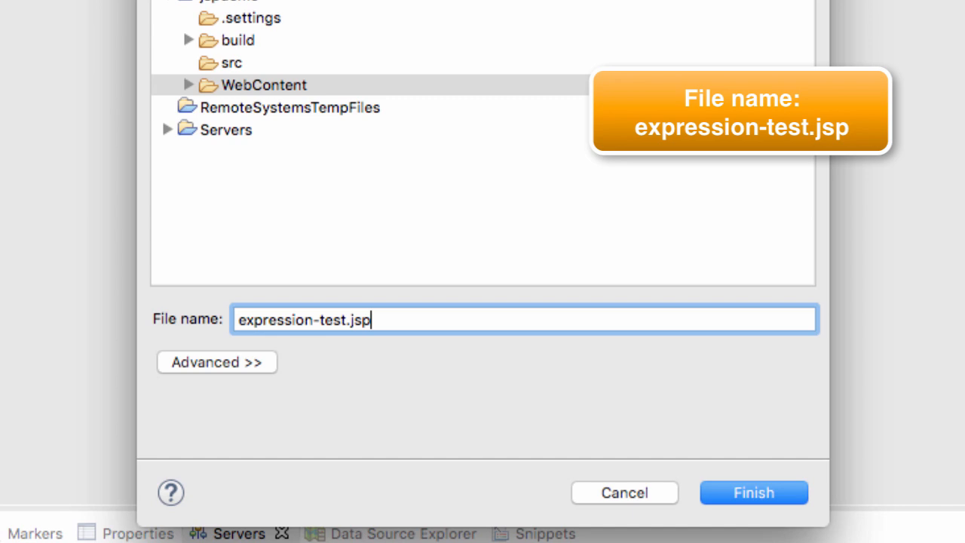
mouse_move(407, 273)
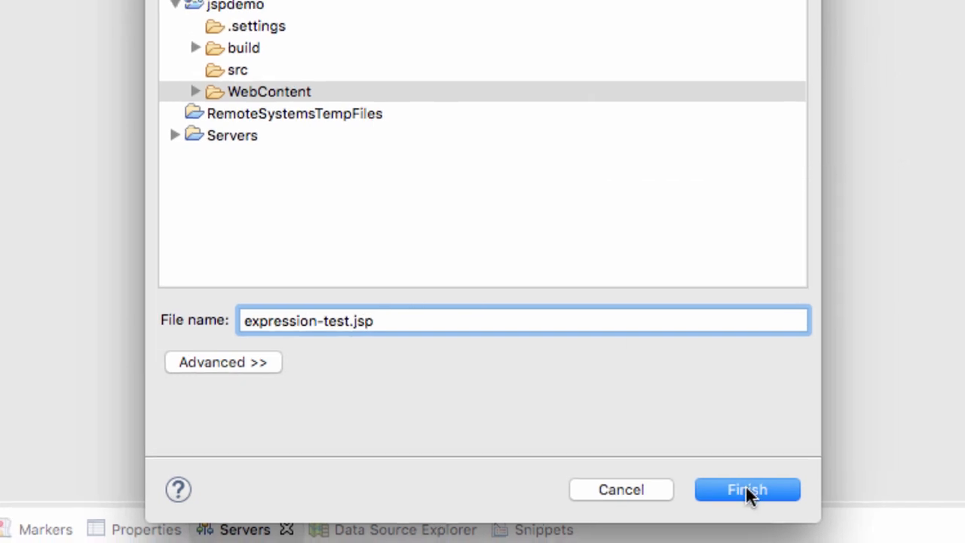
- Finish creating the file and write <html><body> with the label 'Converting a string to uppercase:'
left_click(748, 488)
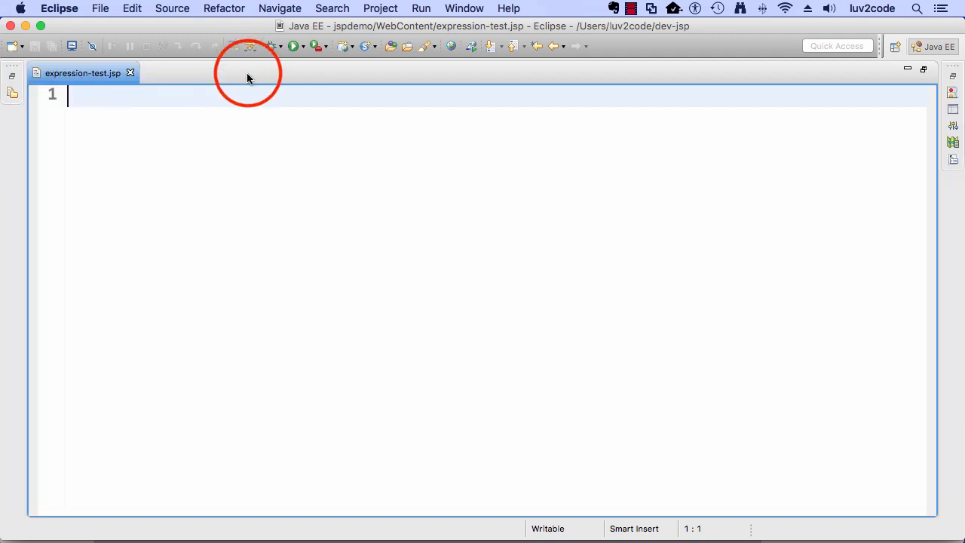
type("<")
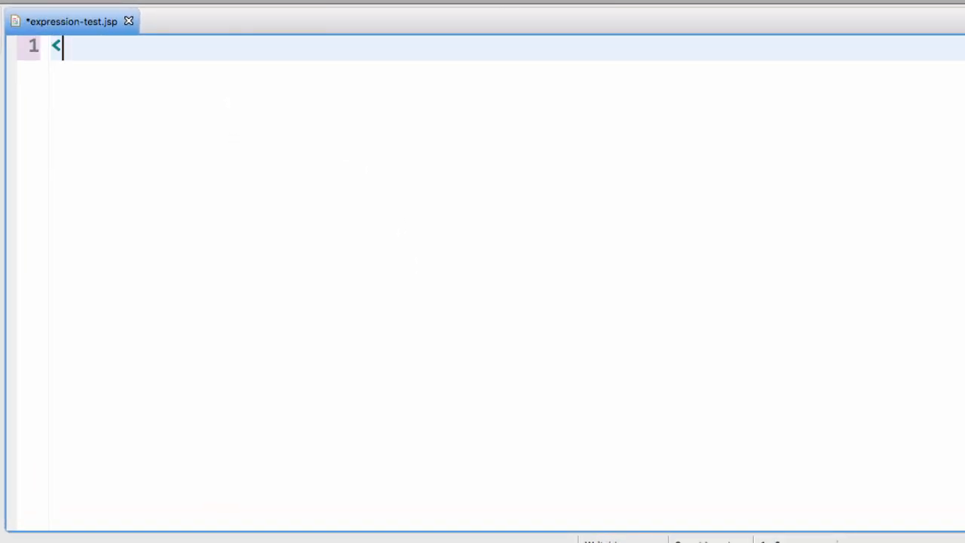
type("html>")
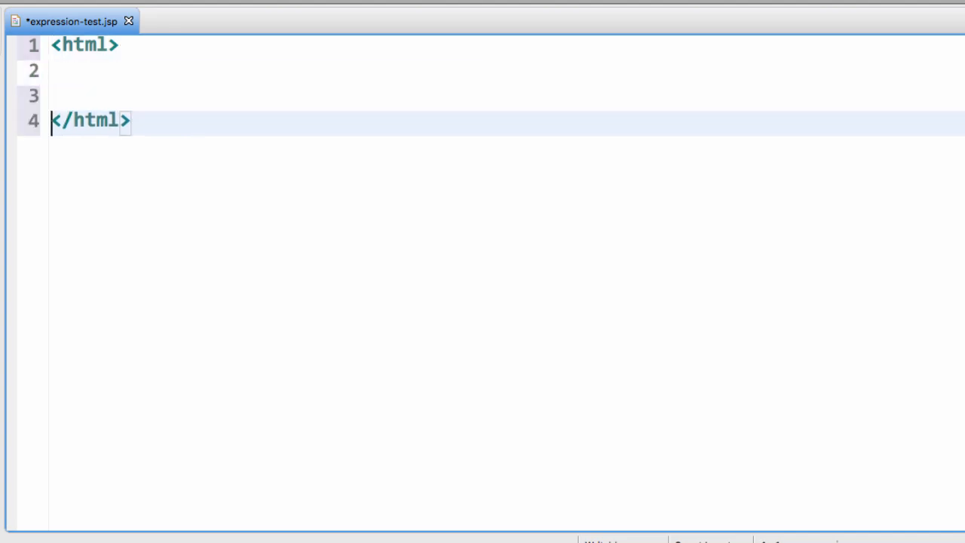
type("<bod")
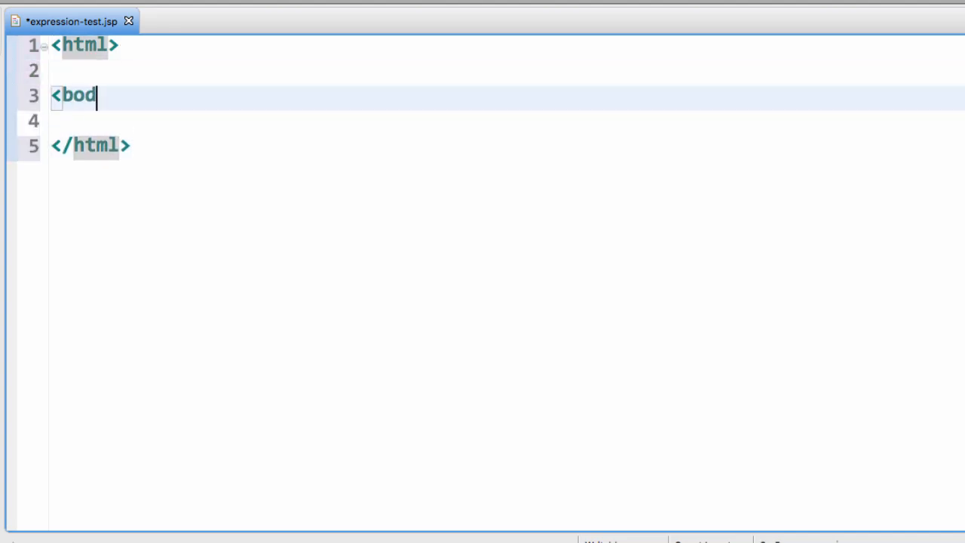
type("y>")
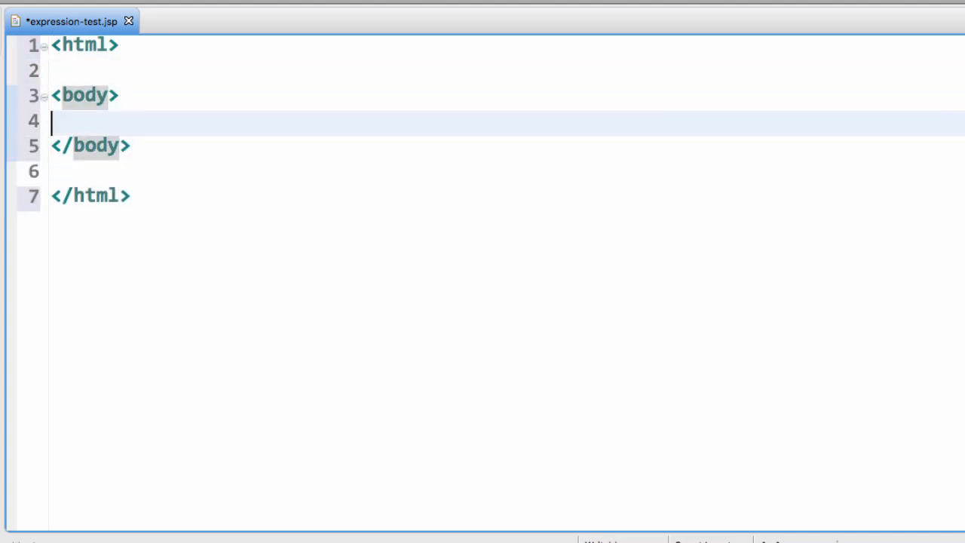
type("Conv")
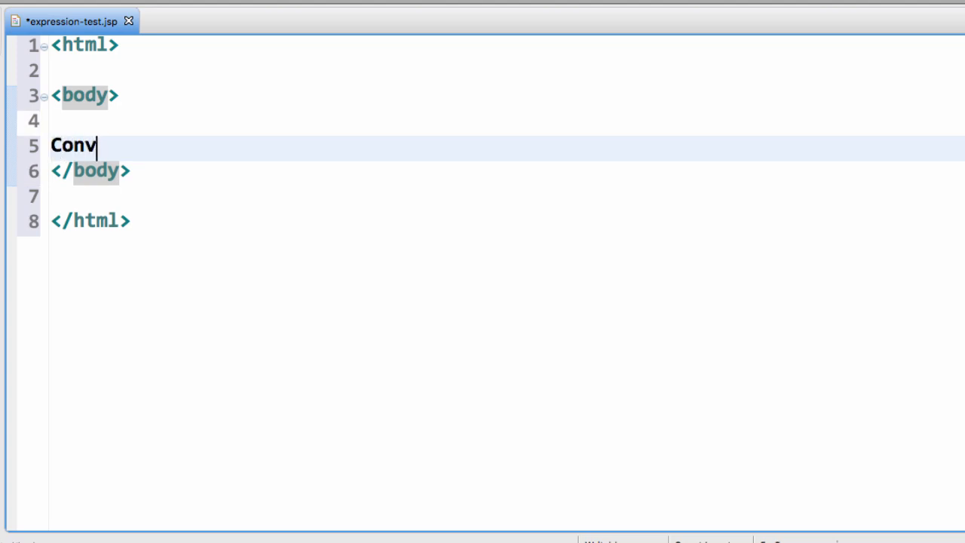
type("erting to")
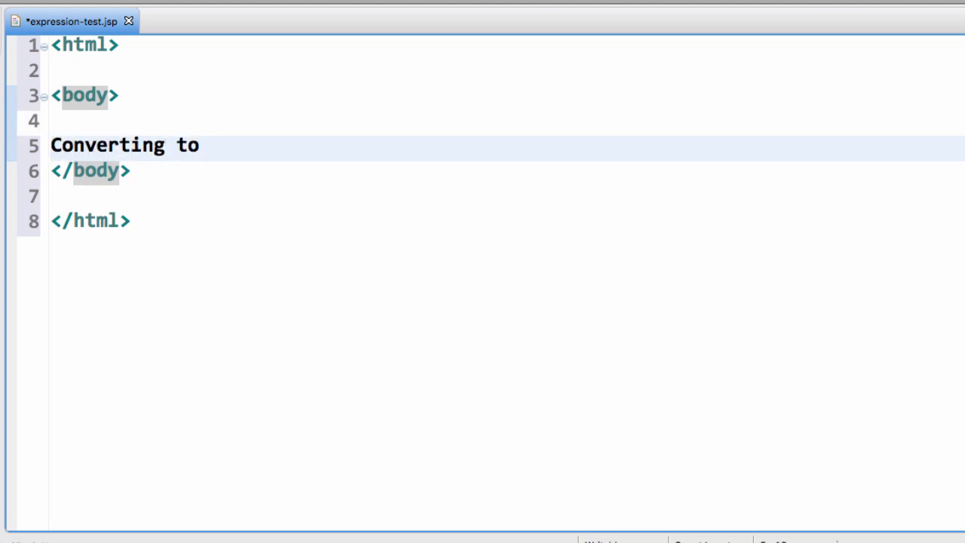
type("a string to u")
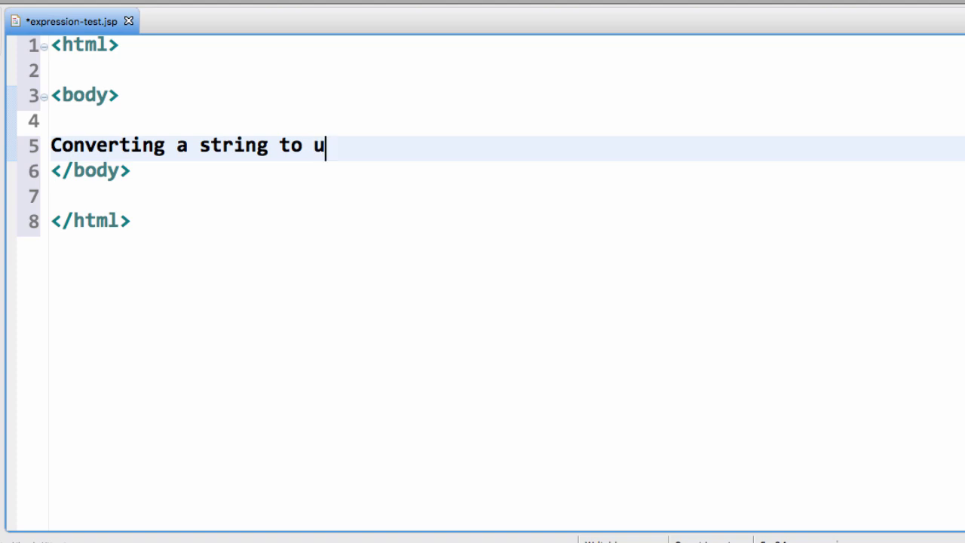
type("ppercase:")
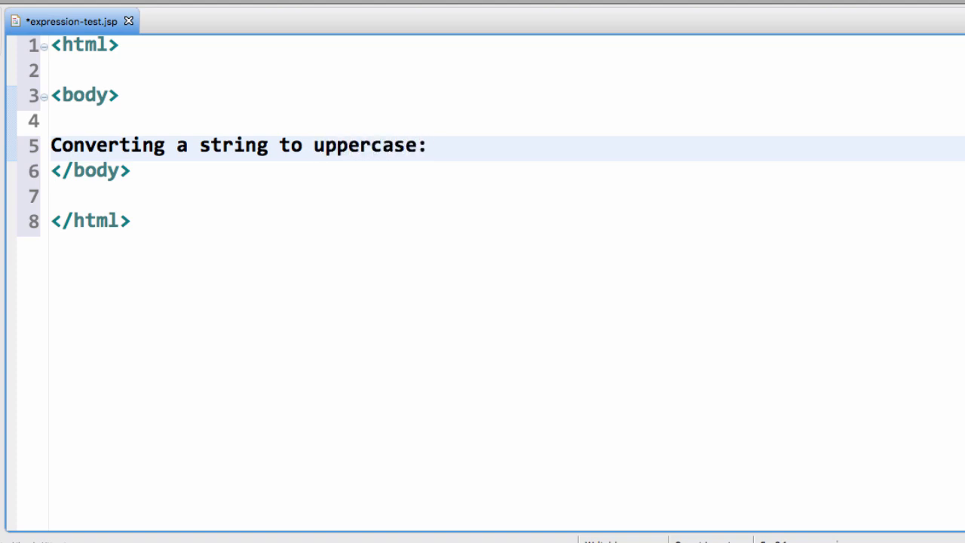
- Add <%= new String("Hello World").toUpperCase() %> after the label and save the file
type("<% %>")
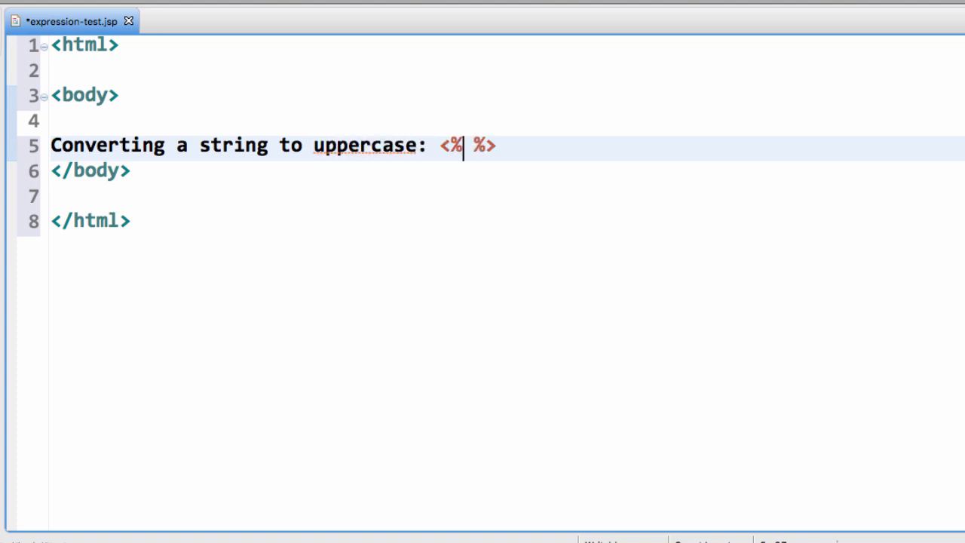
type("= new")
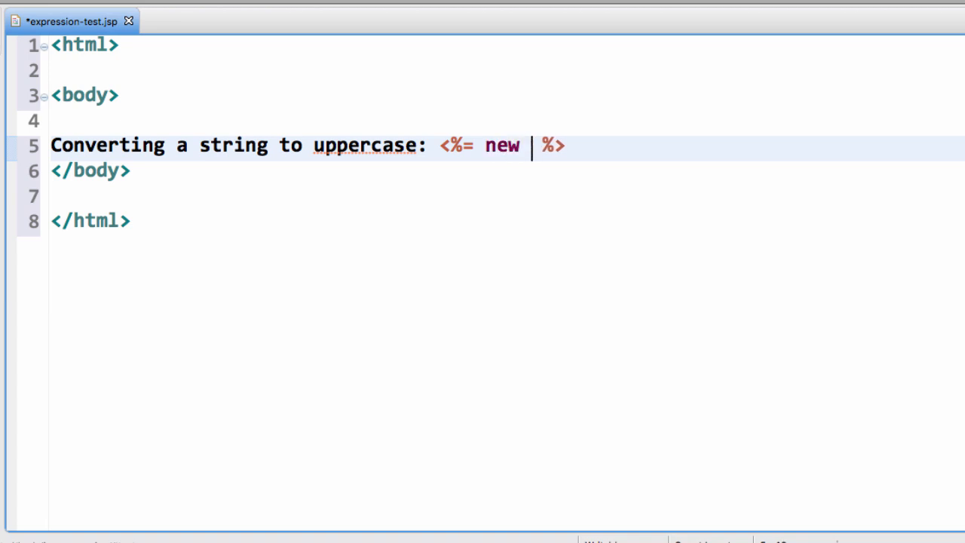
type("String(\"Hel\"")
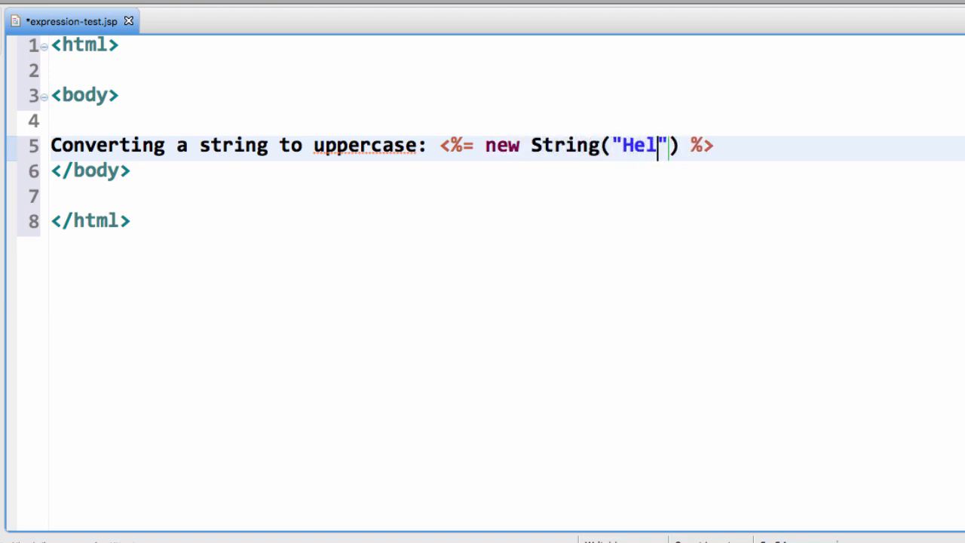
type("lo World")
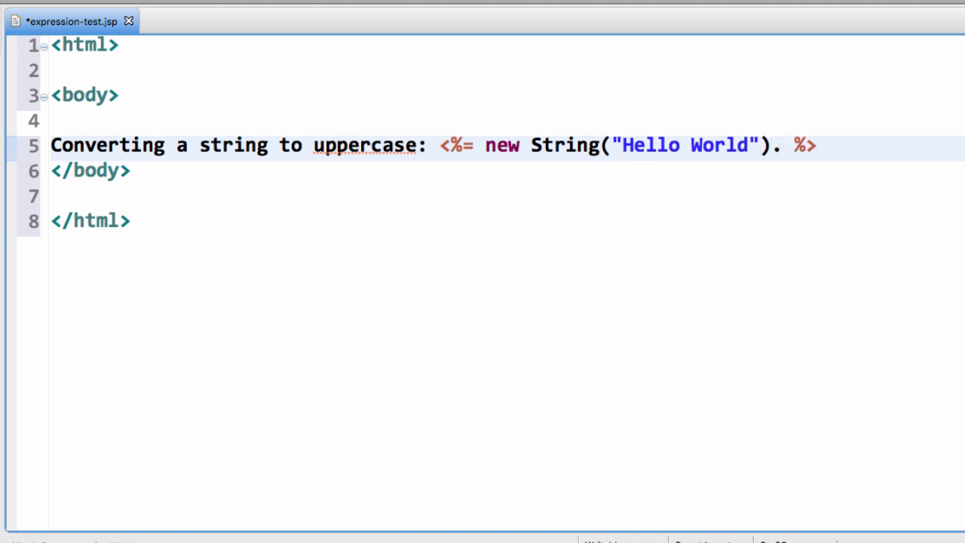
type(".to")
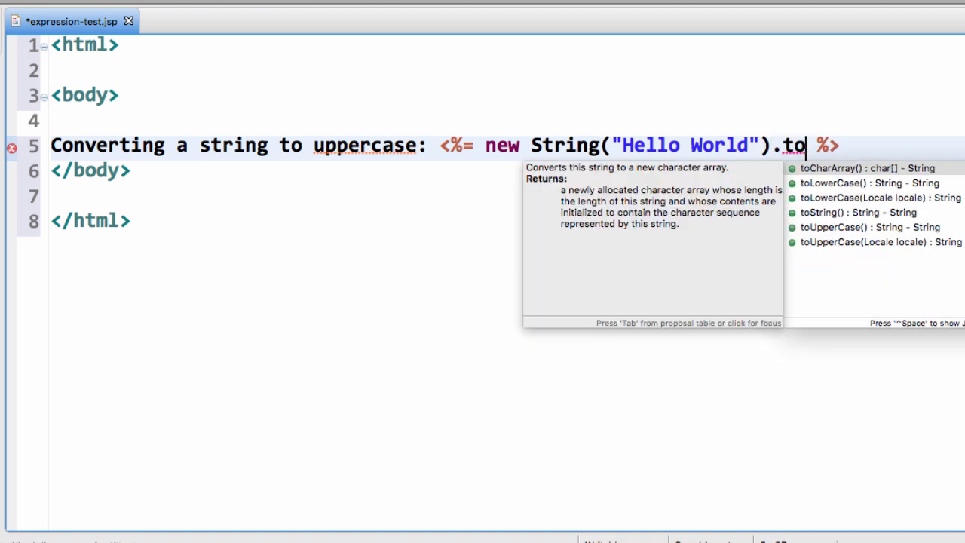
left_click(868, 226)
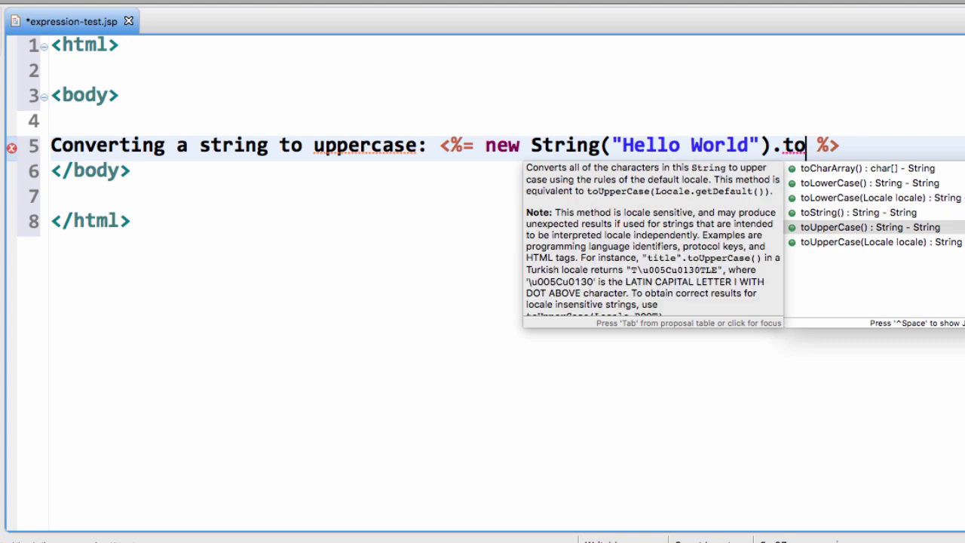
mouse_move(953, 235)
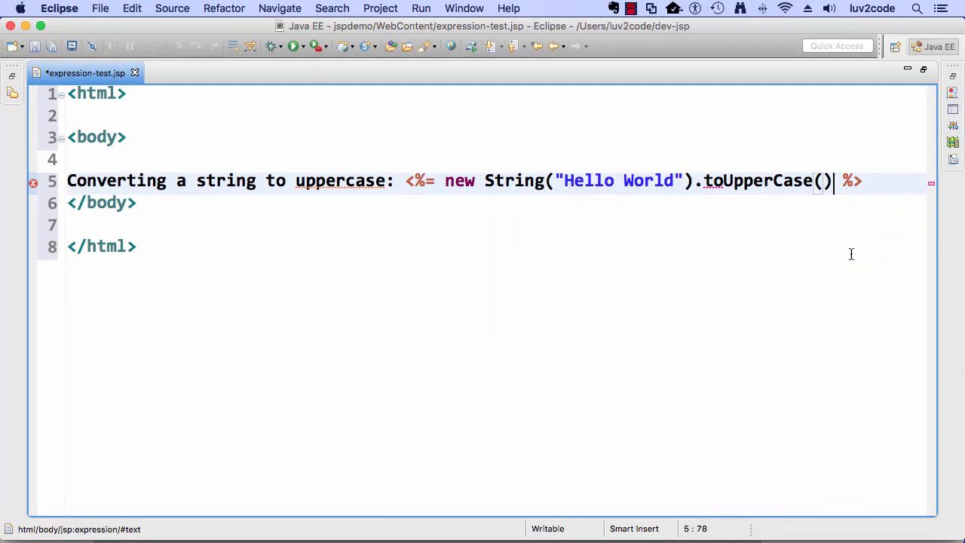
key("cmd+s")
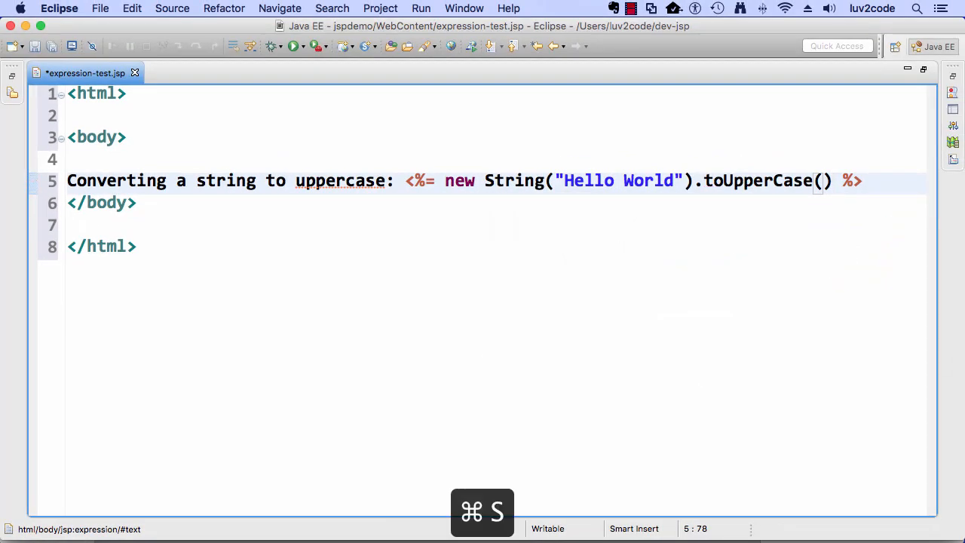
key("Return")
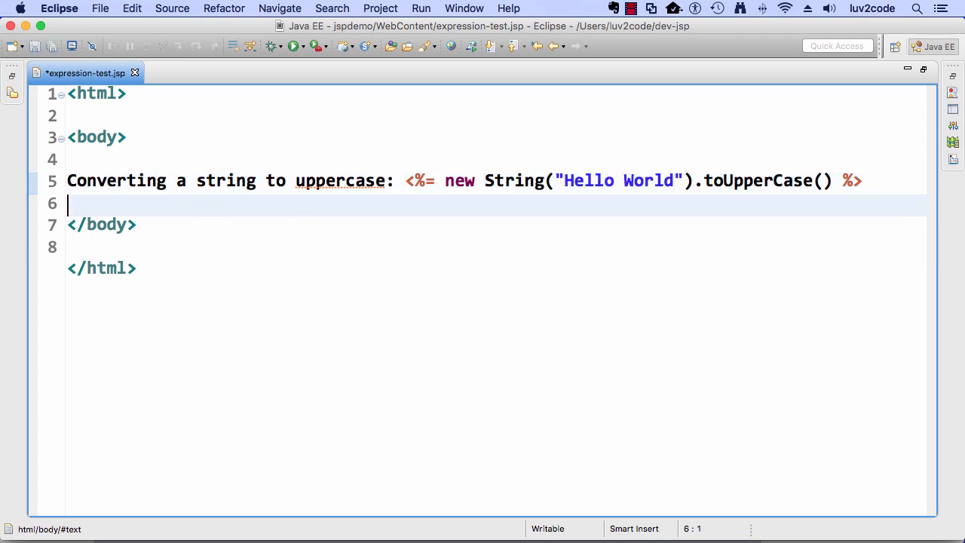
key("cmd+s")
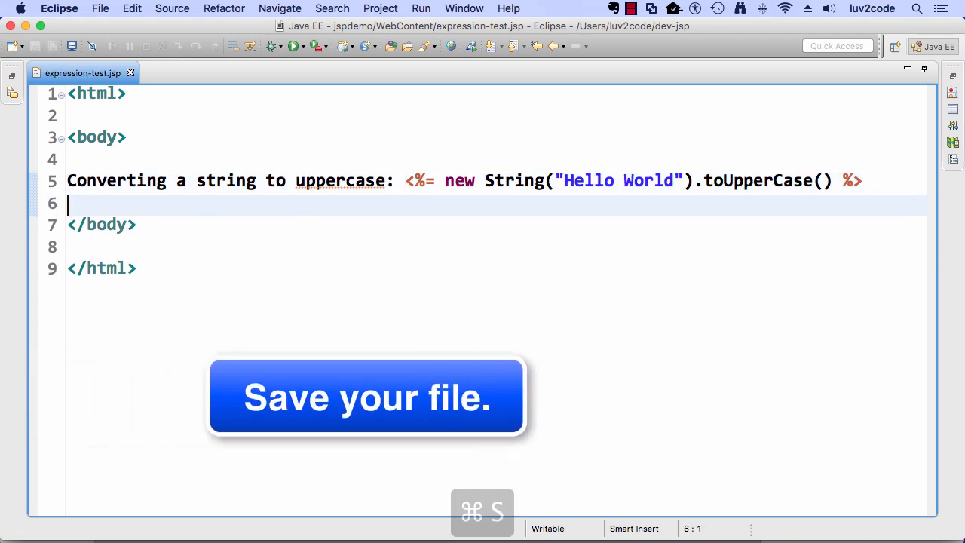
- Run expression-test.jsp on the Tomcat server so the page shows HELLO WORLD
key("cmd+s")
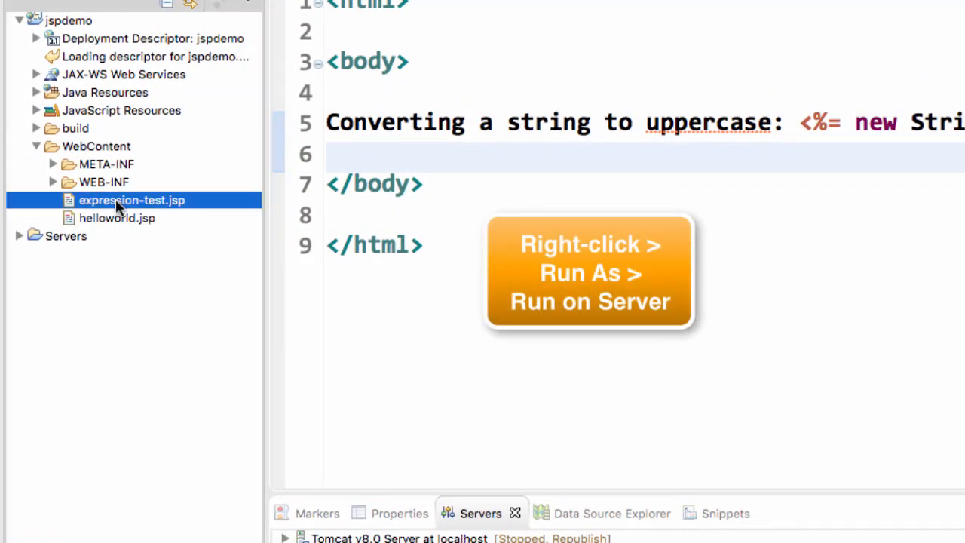
right_click(131, 199)
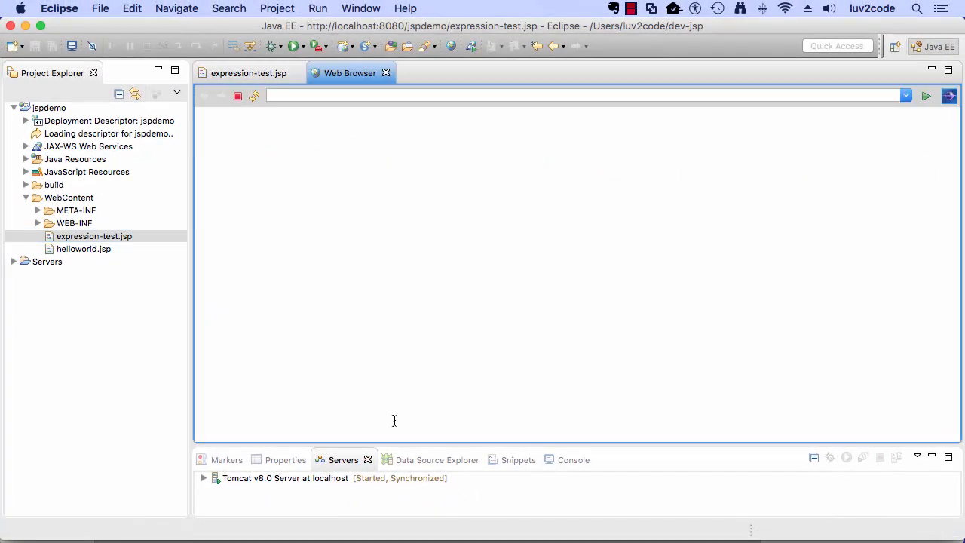
left_click(925, 96)
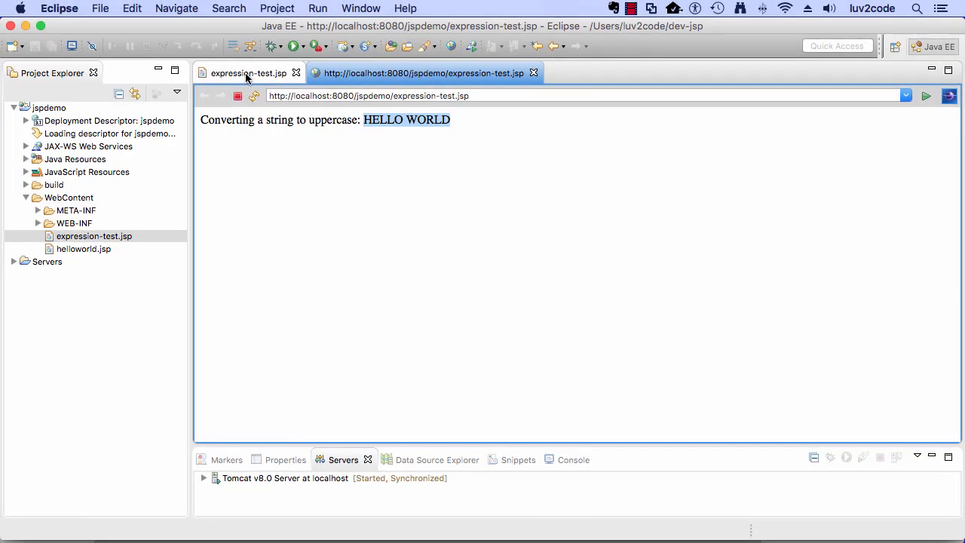
- Below a <br/> line break, write the label '25 multiplied by 4 equals'
left_click(249, 72)
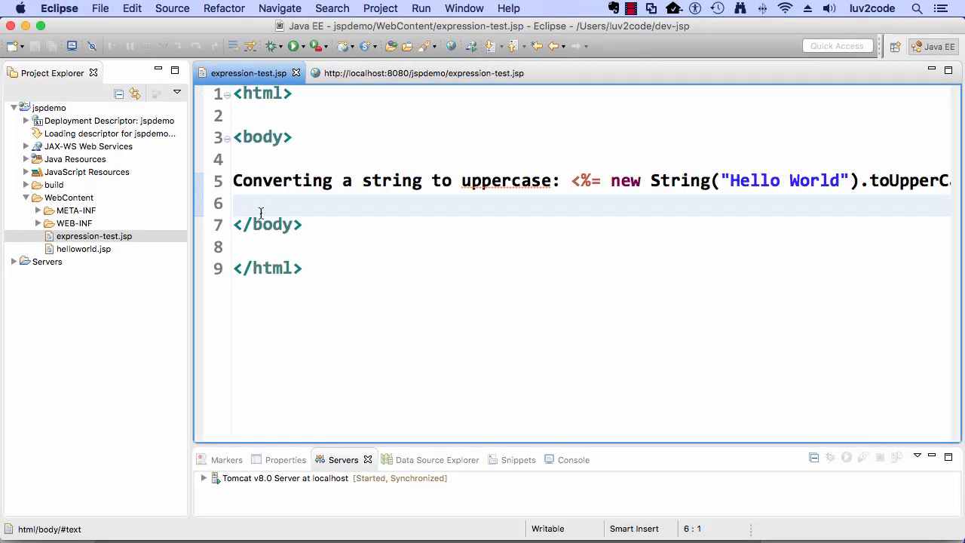
key("Return")
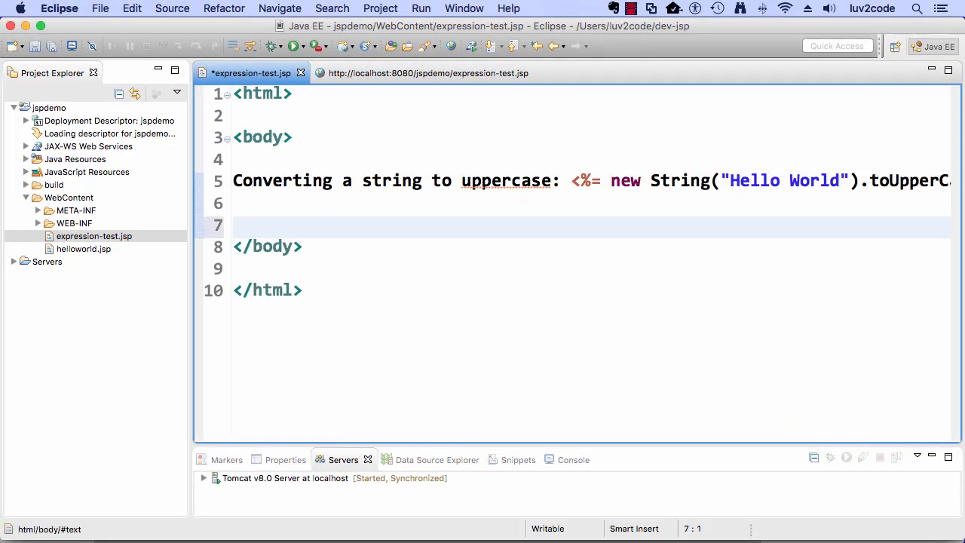
type("<br/")
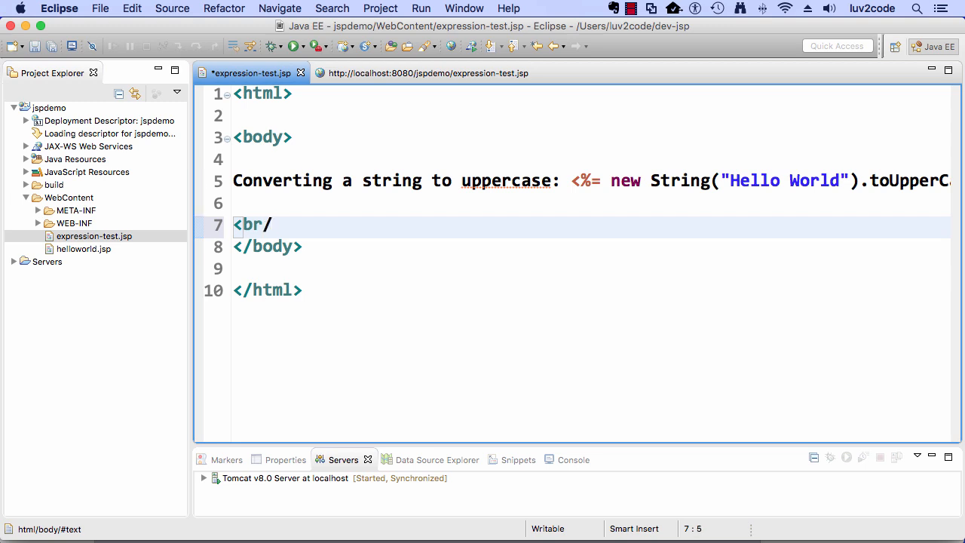
type("><br/>")
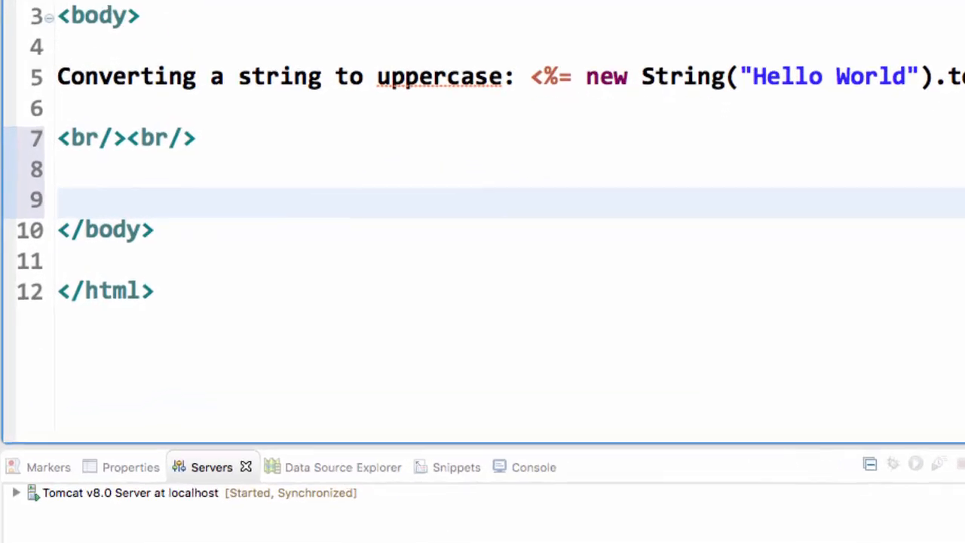
type("25 multipl")
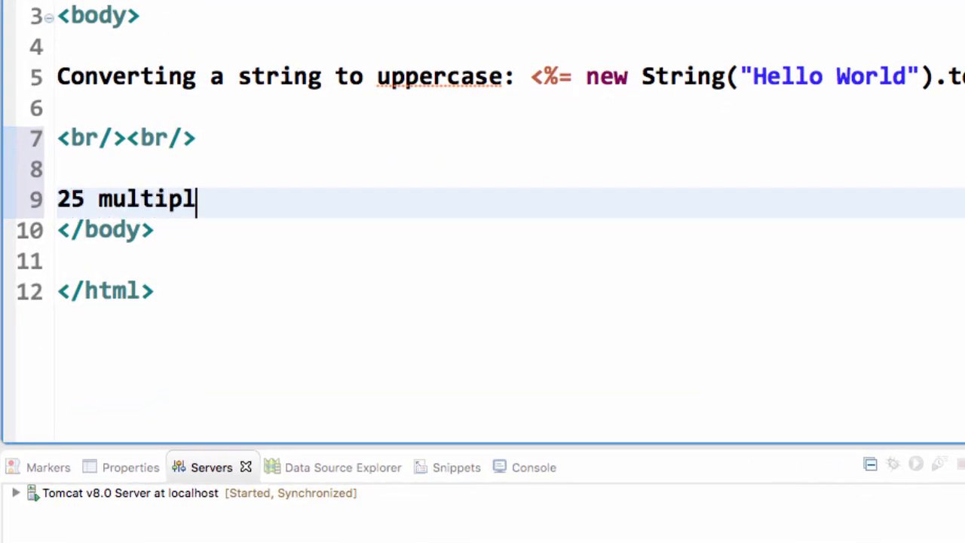
type("ied")
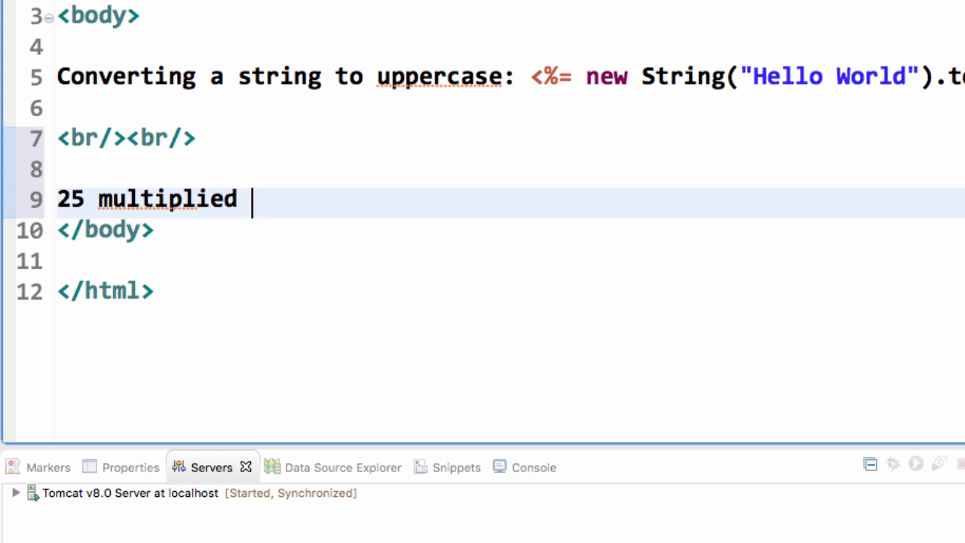
type("by 4")
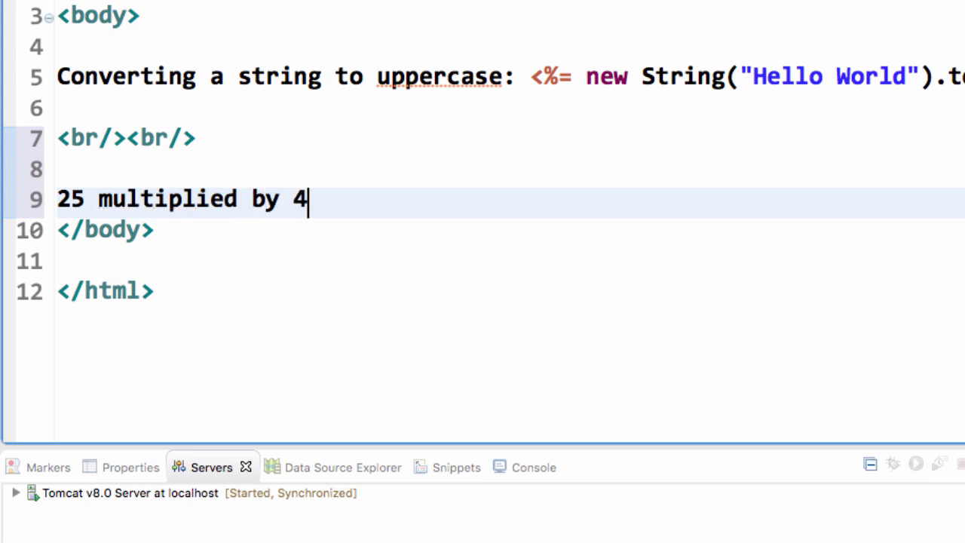
type("e")
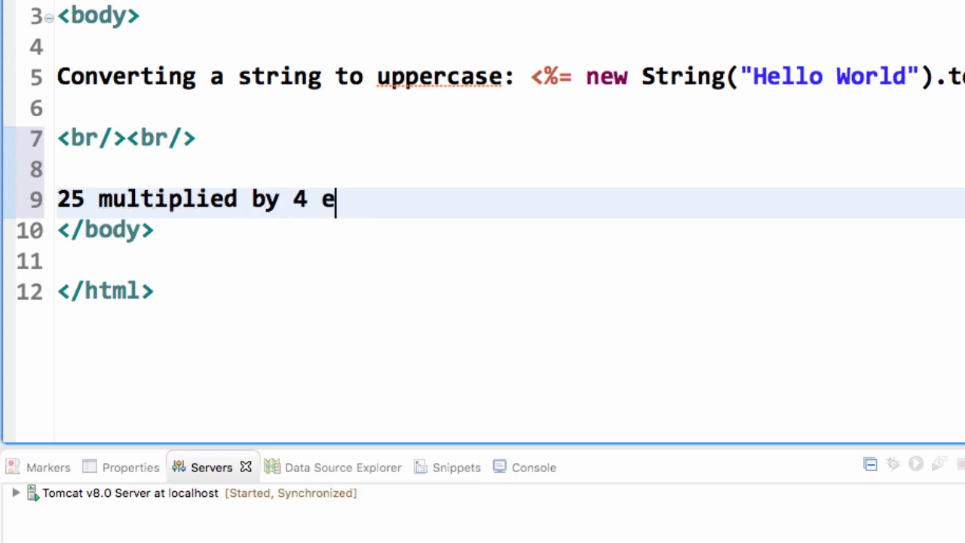
type("quals")
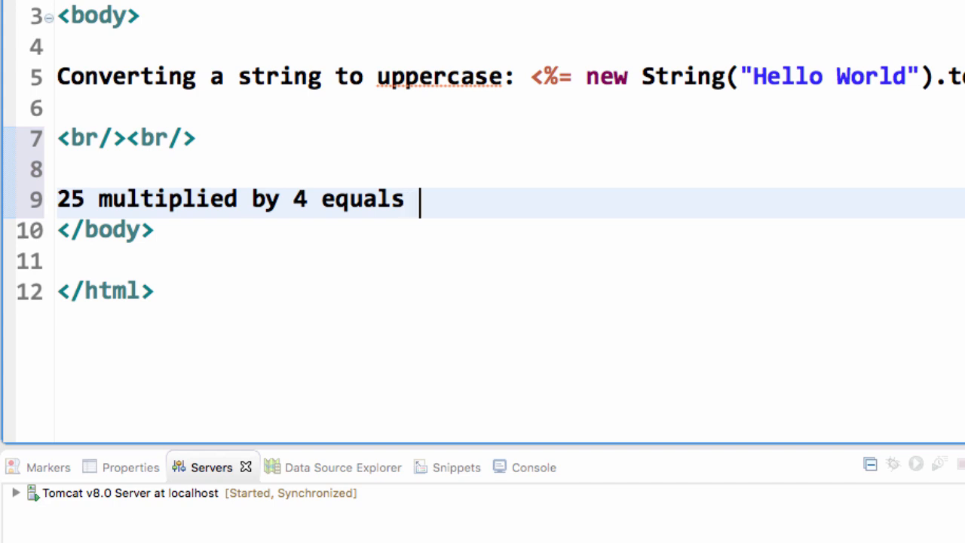
- Complete the line with the expression <%= 25*4 %>
type("<%=  %>")
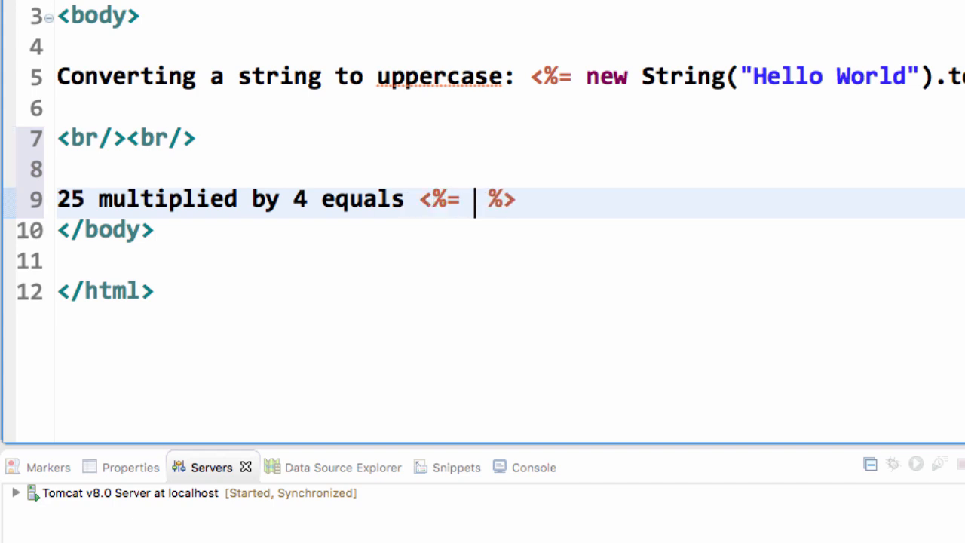
type("25*")
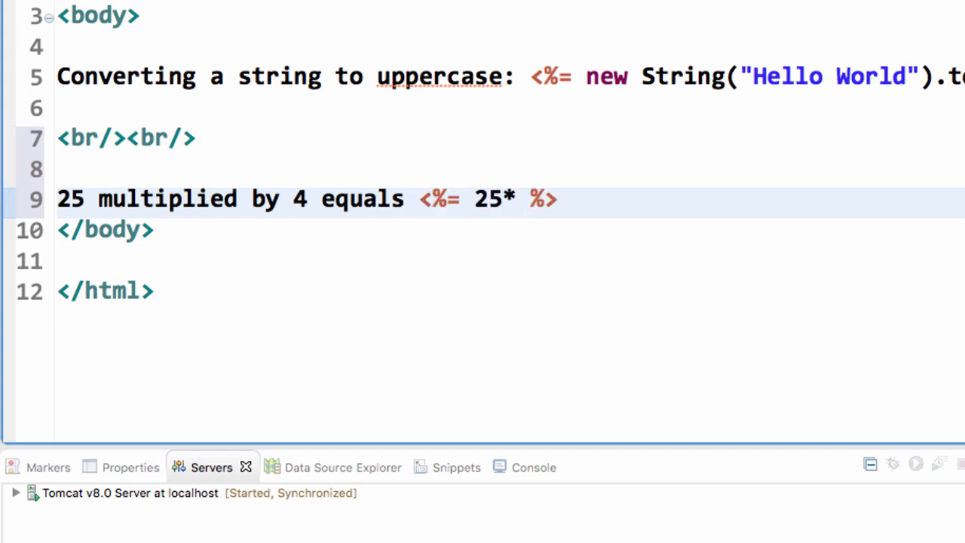
type("4")
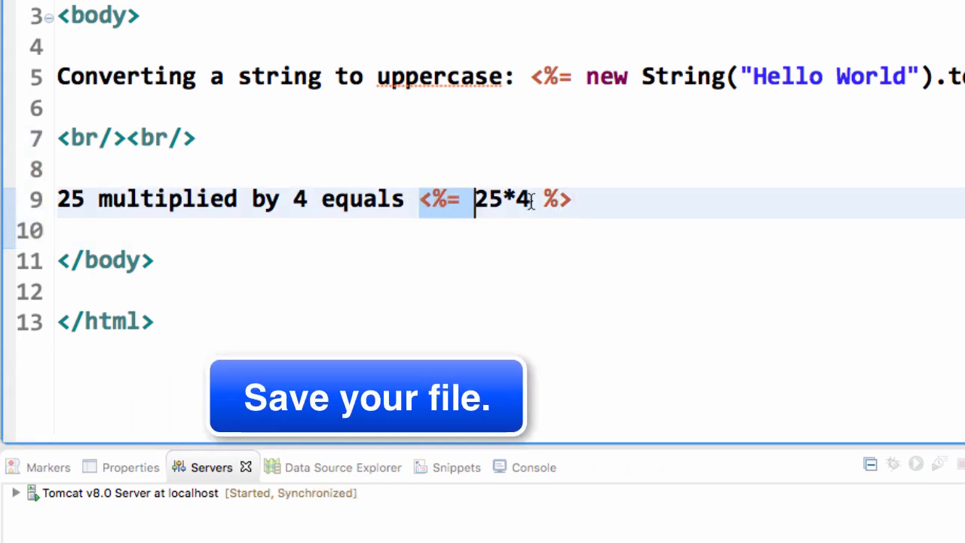
scroll("up", 3)
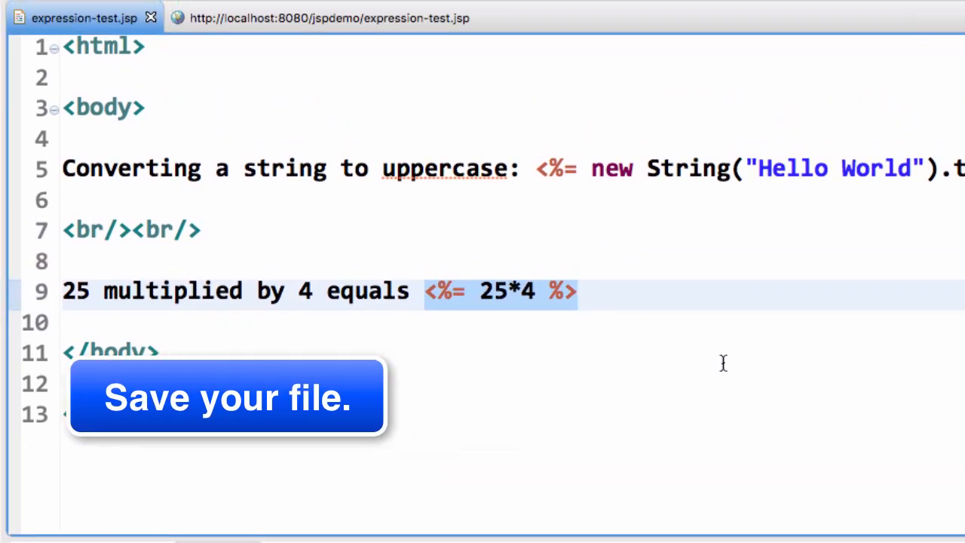
- Refresh the browser page to show '25 multiplied by 4 equals 100', then return to the editor
left_click(329, 19)
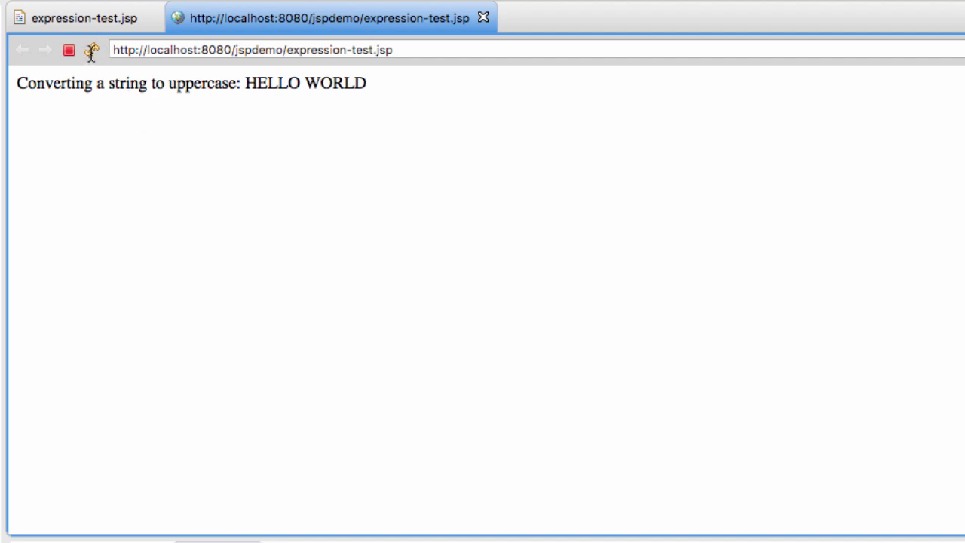
mouse_move(70, 51)
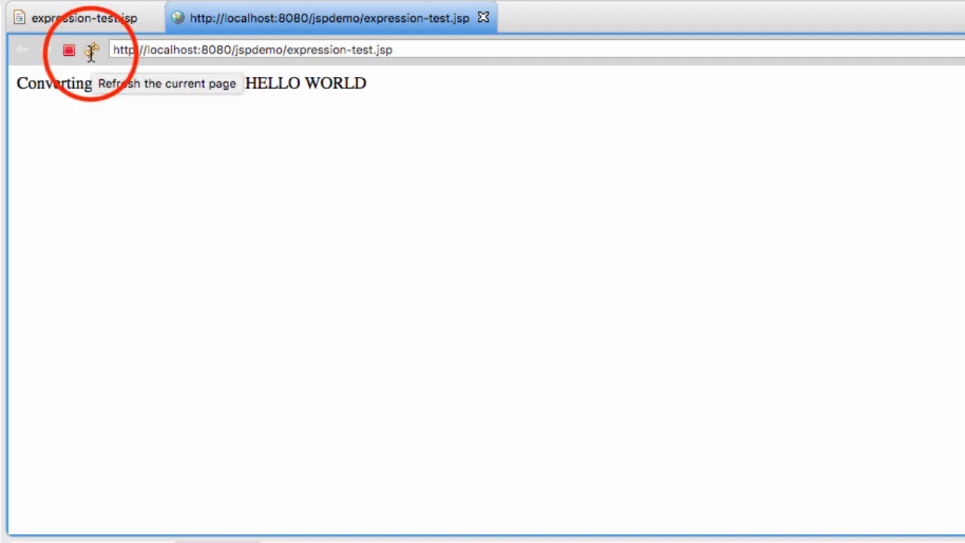
left_click(91, 50)
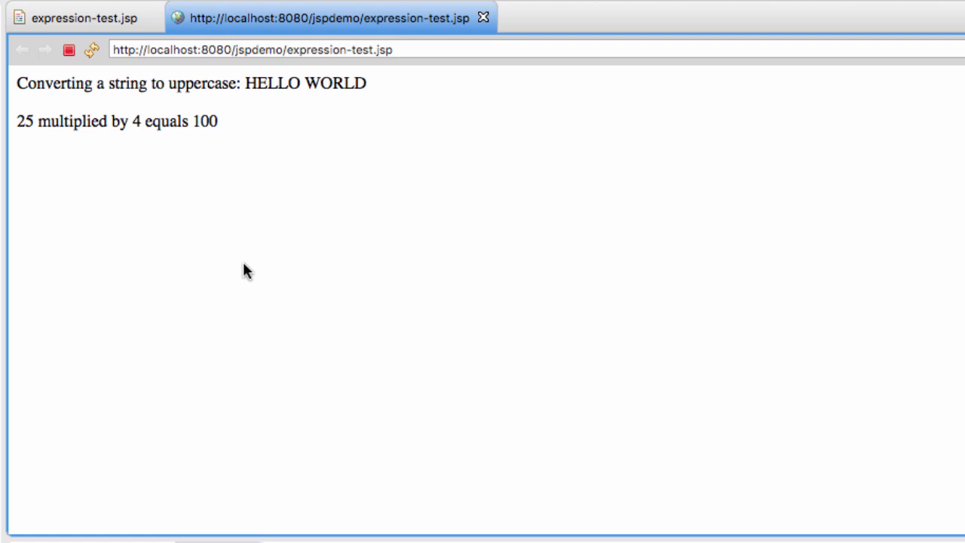
mouse_move(205, 208)
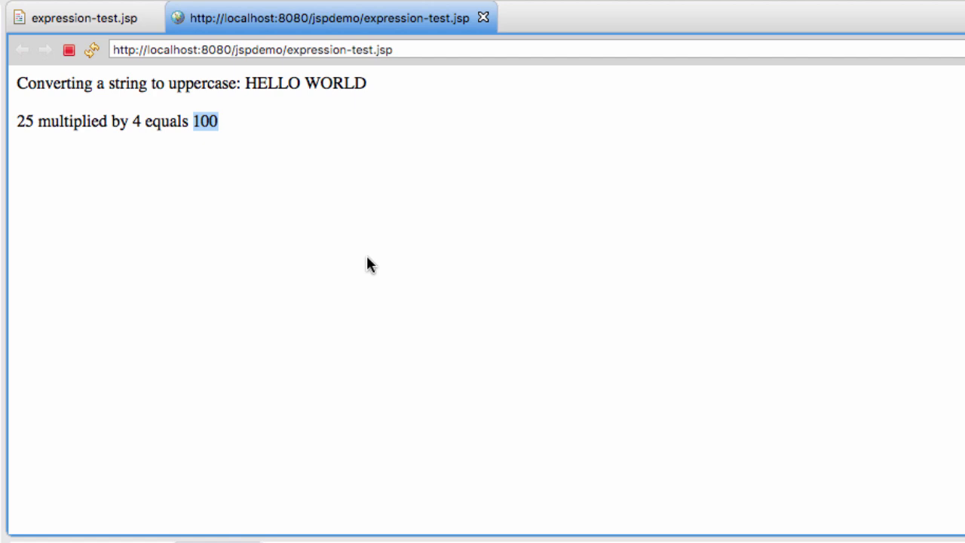
mouse_move(273, 169)
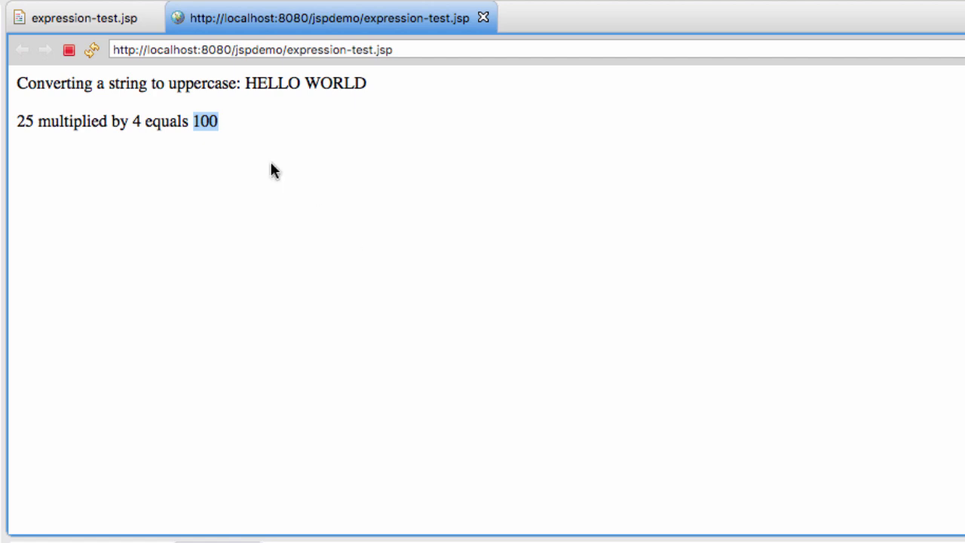
left_click(83, 19)
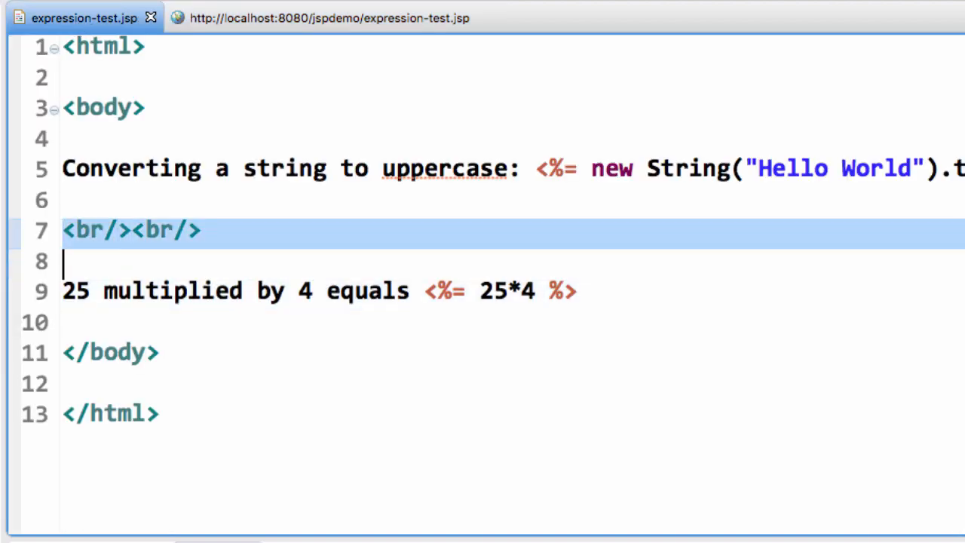
- After two <br/> line breaks, write the question 'Is 75 less than 69?'
key("Return")
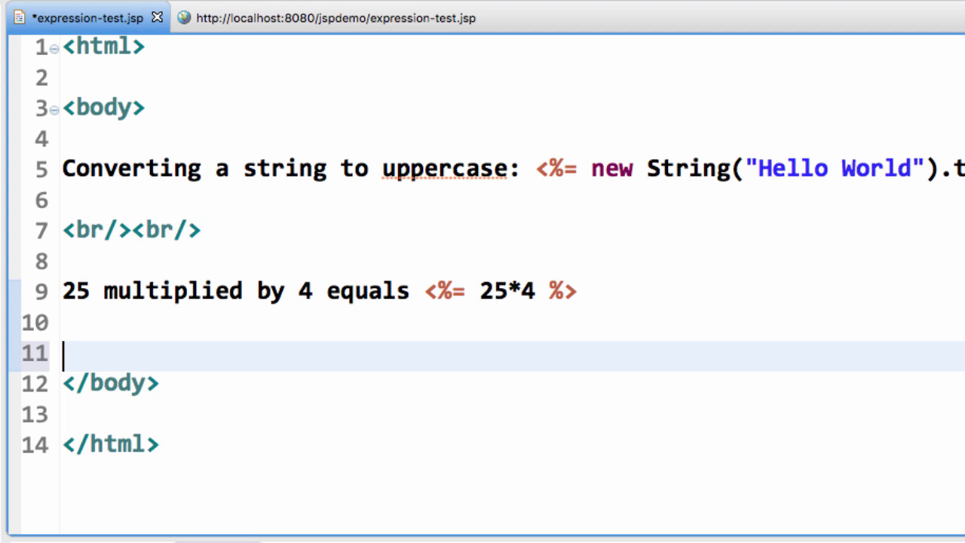
type("<br/><br/>")
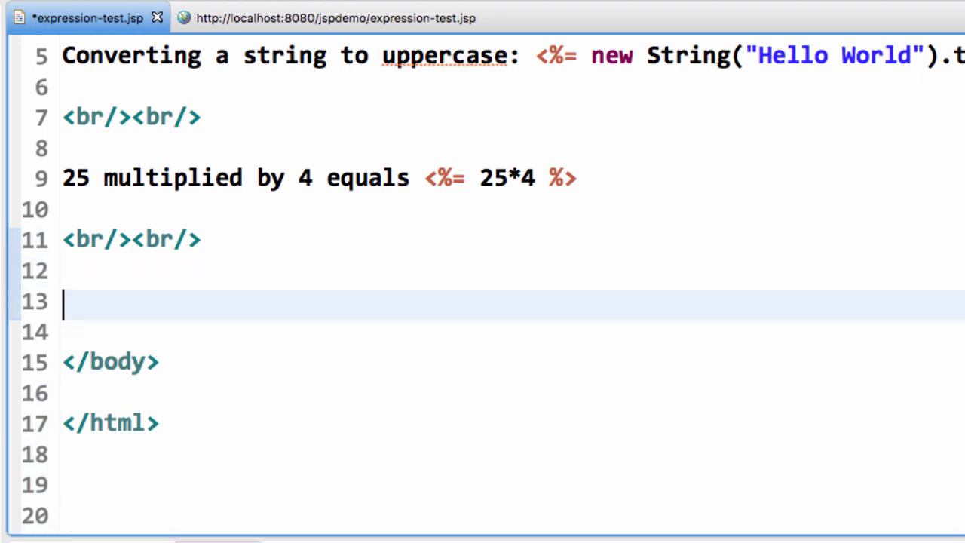
type("Is")
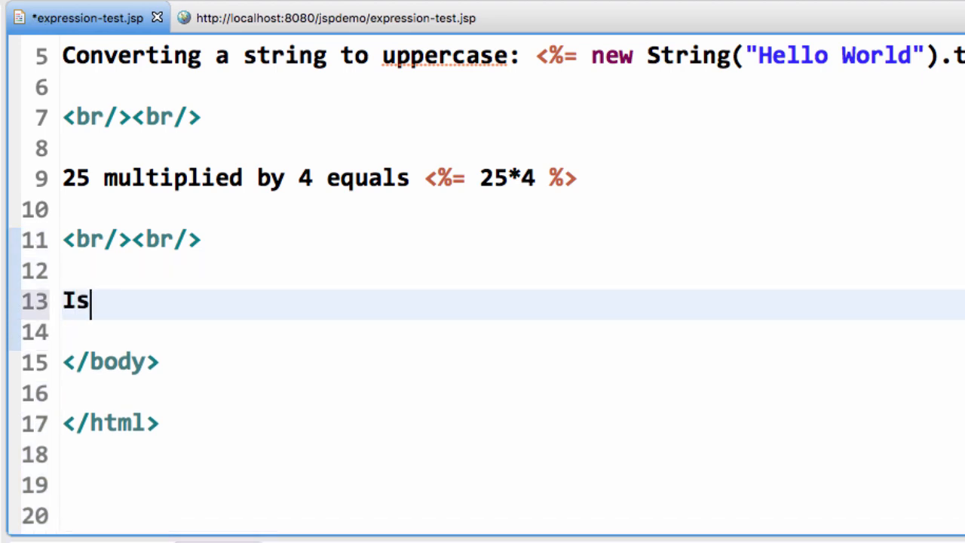
type("75 less")
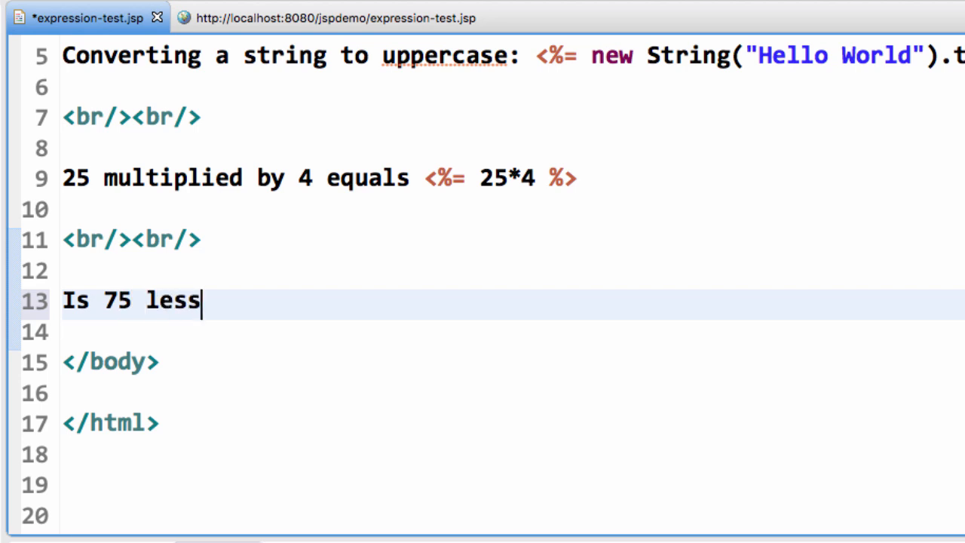
type("than 69")
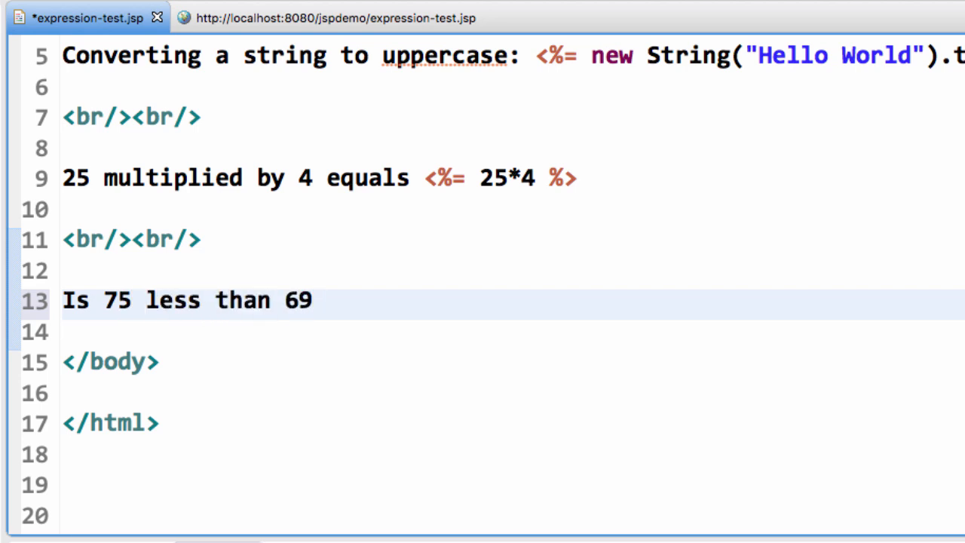
type("?")
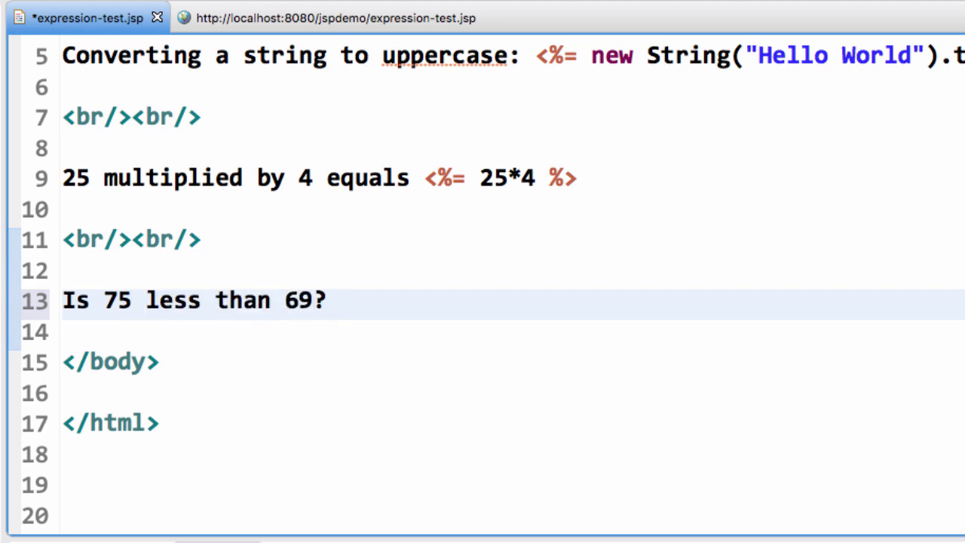
- Complete the line with the expression <%= 75 < 69 %> and save the file
type("<%=  %>")
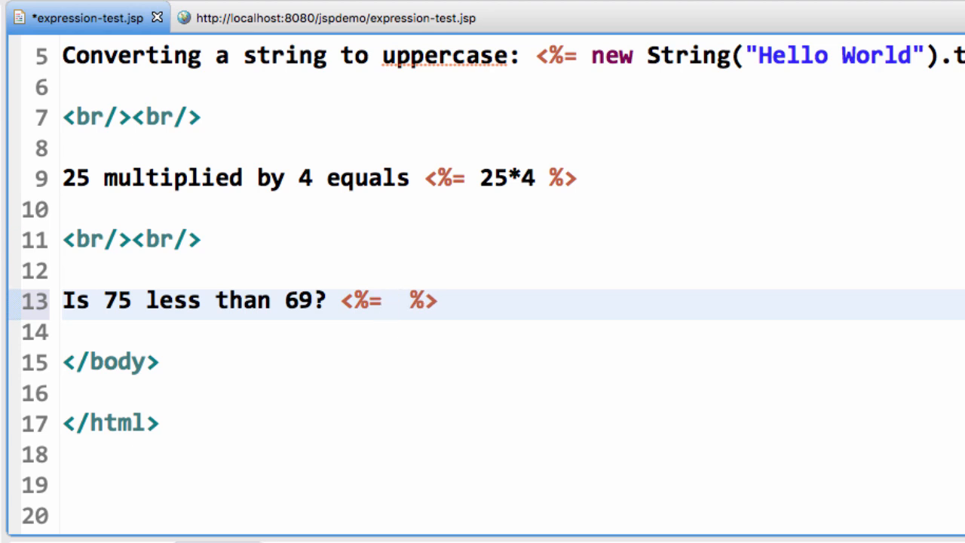
type("75 <")
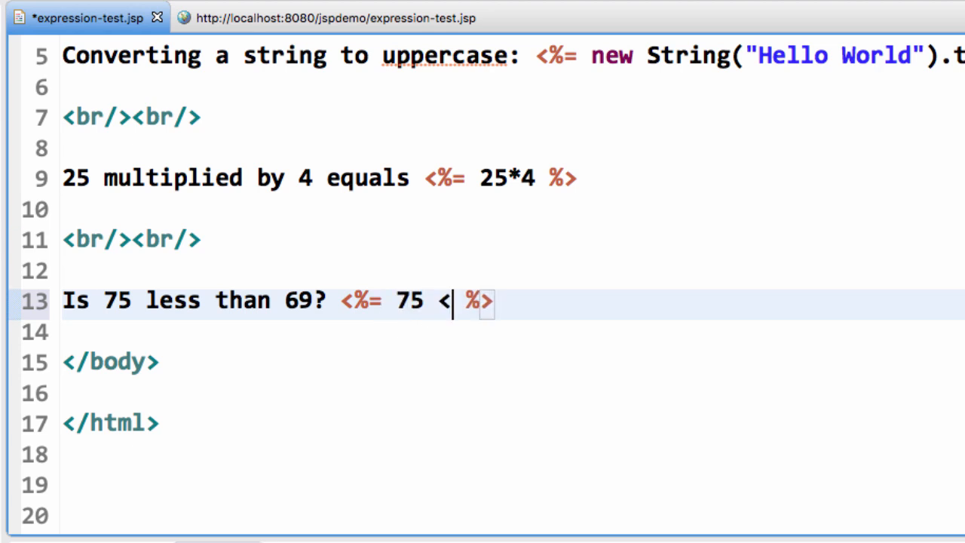
type("69")
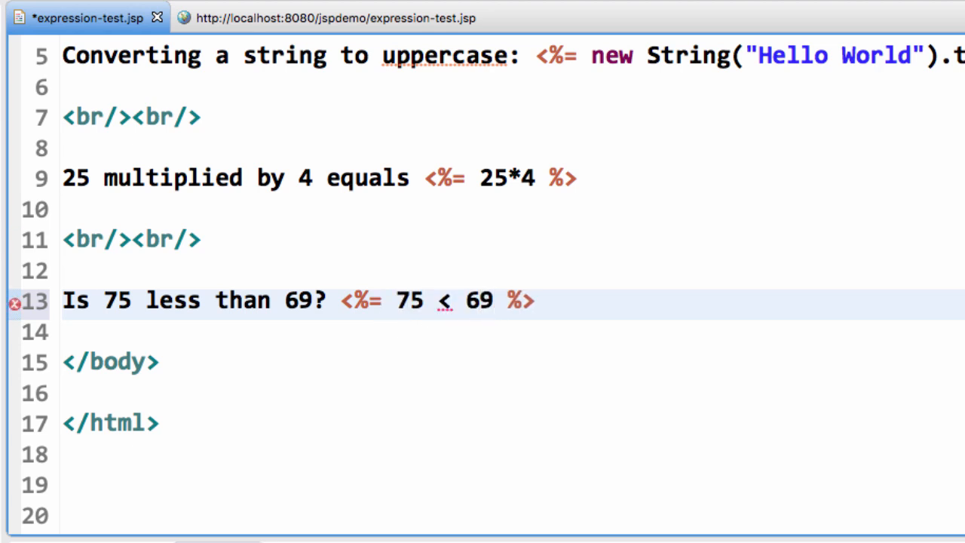
left_click(398, 300)
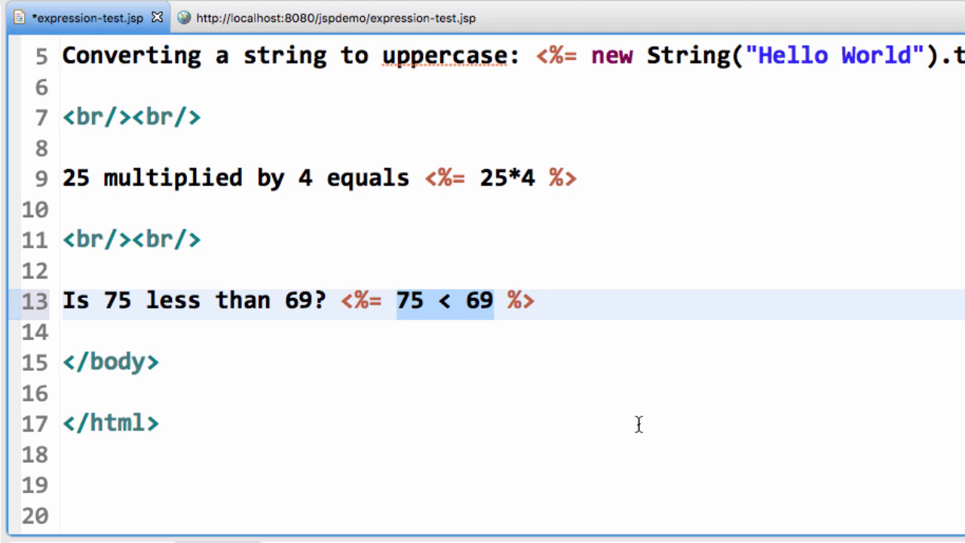
left_click(495, 302)
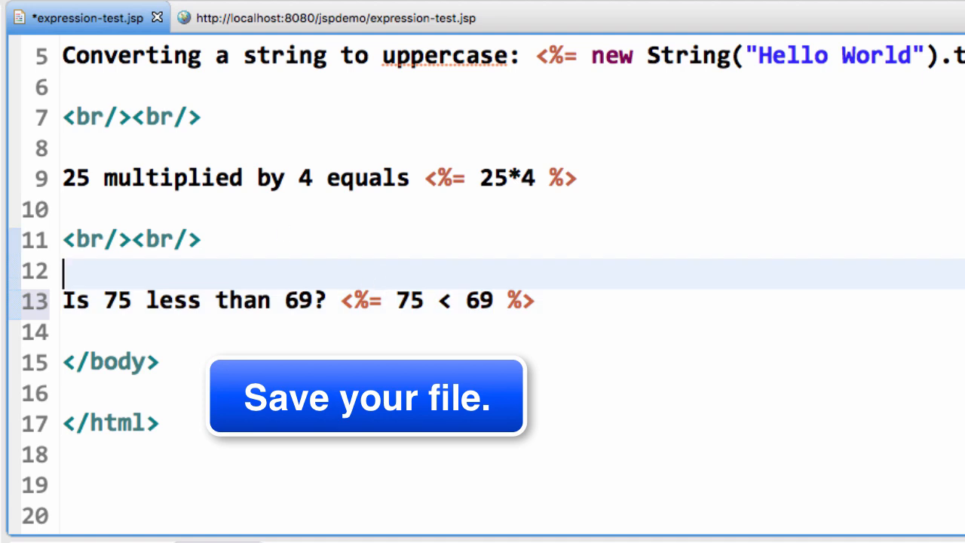
key("ctrl+s")
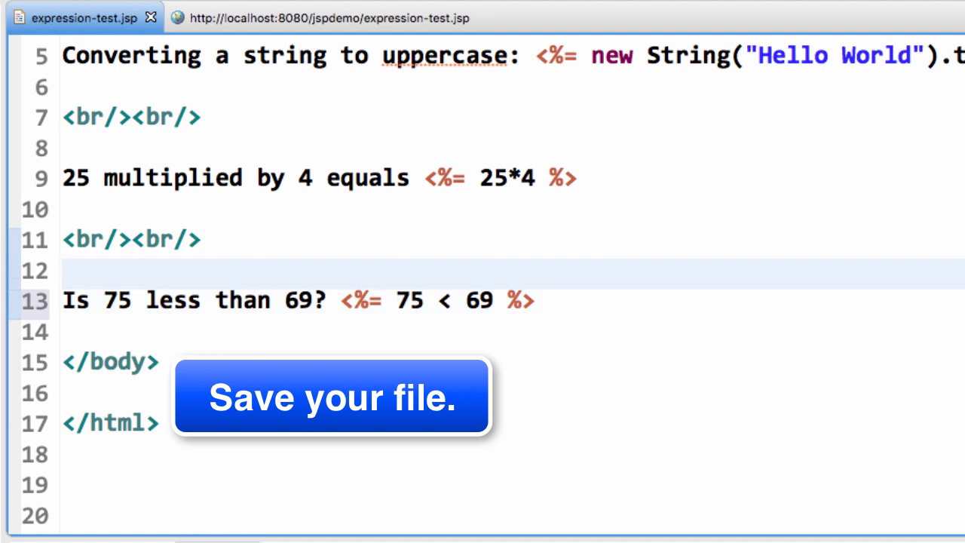
- Refresh the browser page to show 'Is 75 less than 69? false' and highlight the false result
left_click(329, 18)
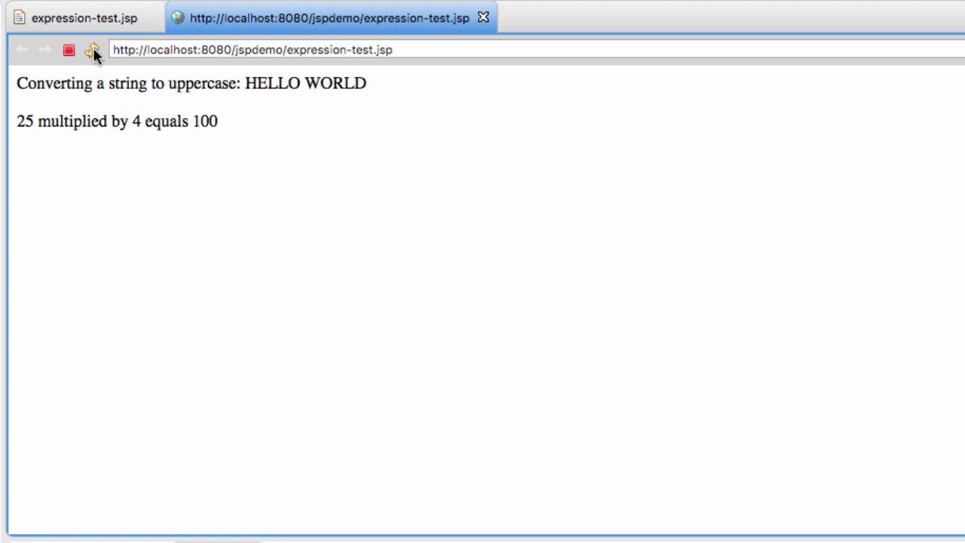
mouse_move(93, 50)
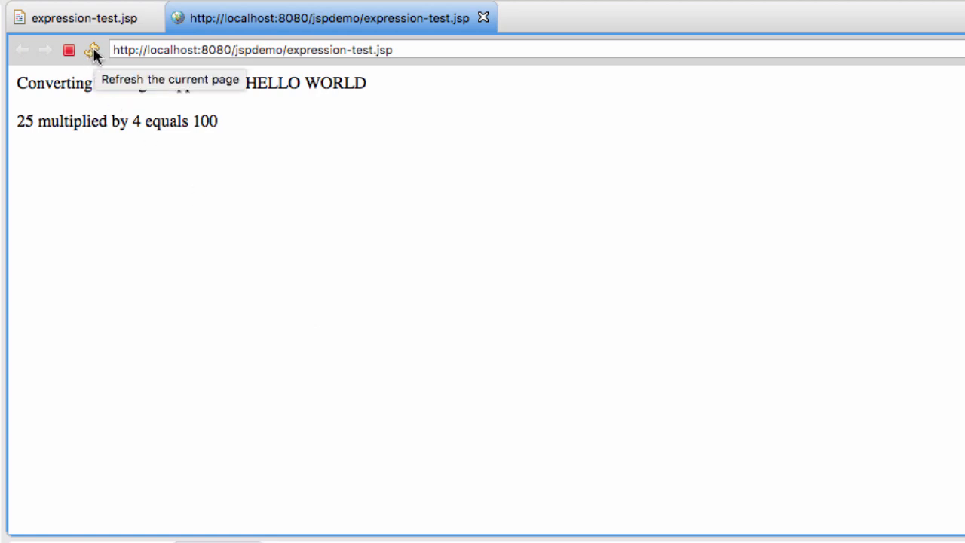
left_click(93, 50)
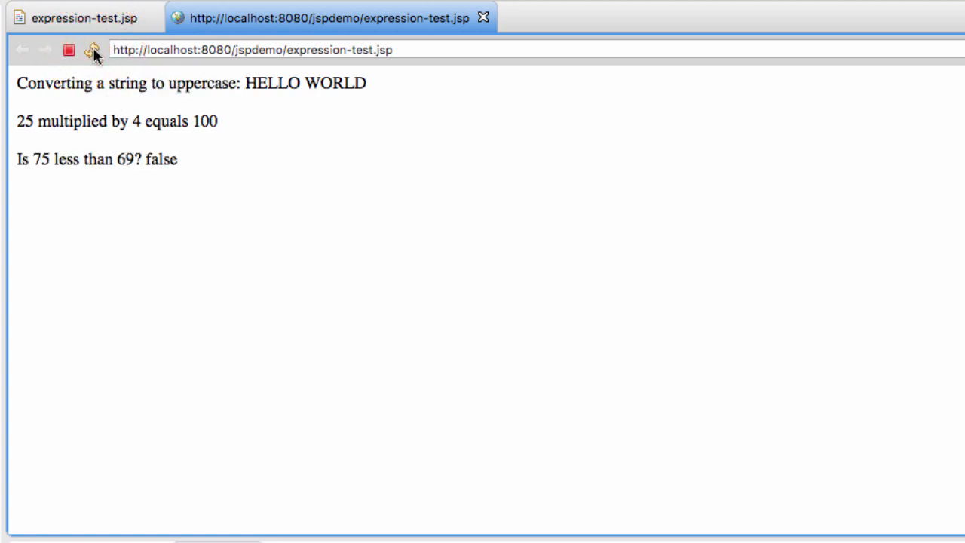
double_click(160, 159)
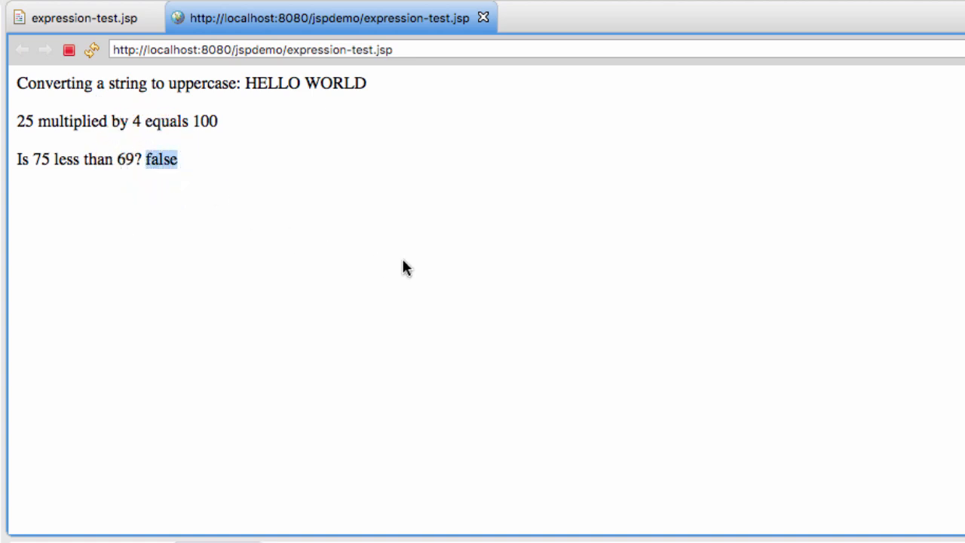